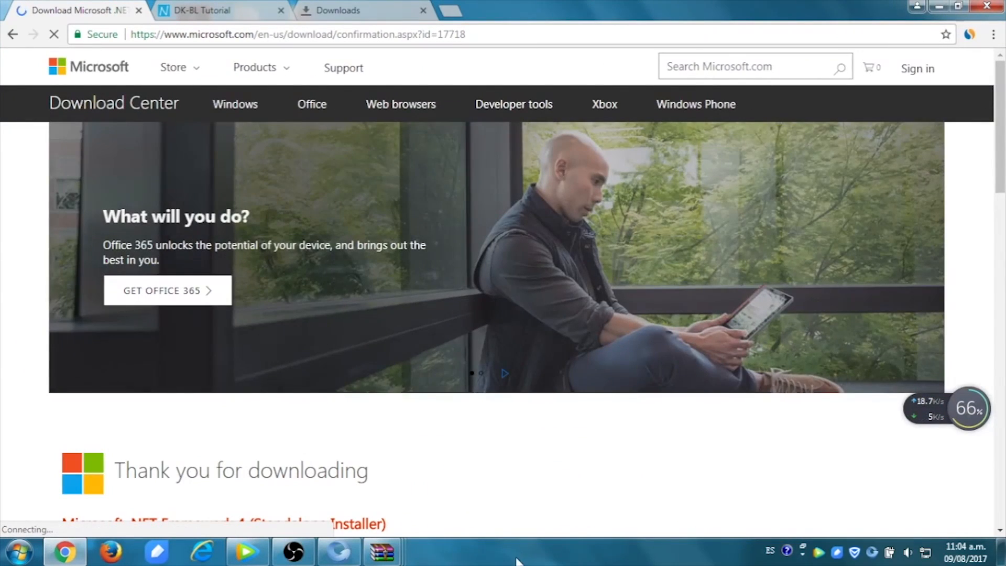
Step: Open '(drive and software) (2).zip' from Chrome's downloads list in WinRAR
left_click(340, 11)
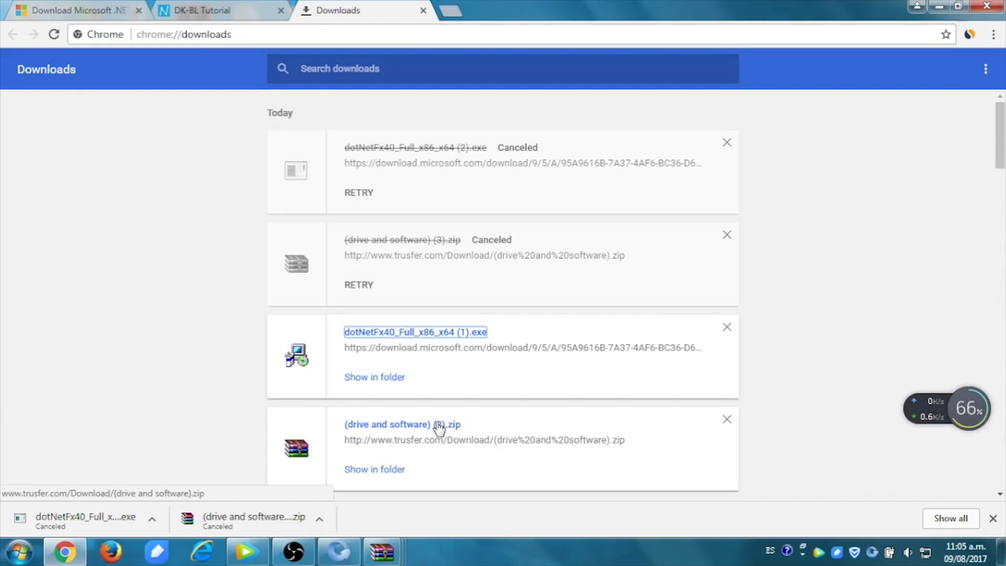
double_click(401, 424)
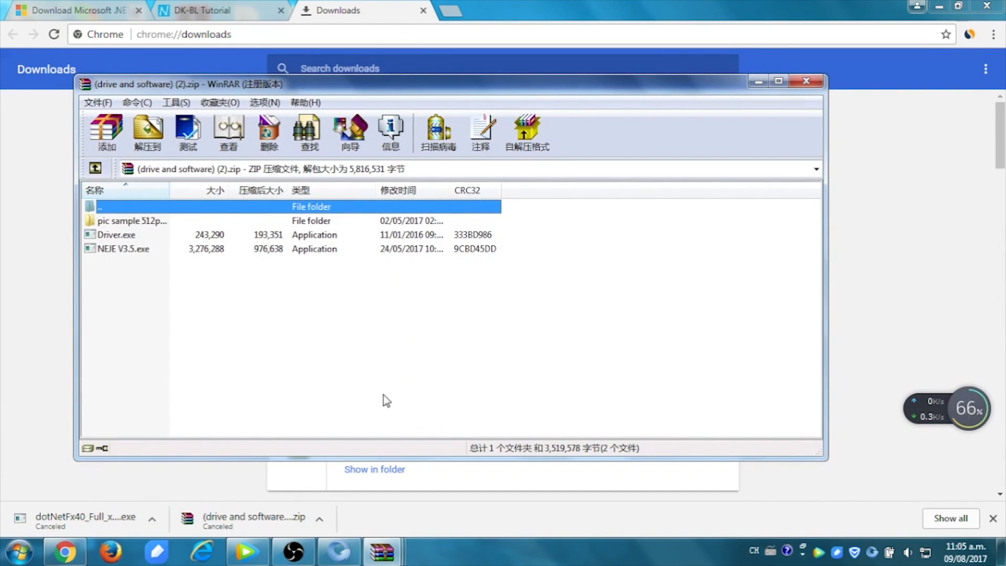
Step: Run Driver.exe from the archive to install the CH340 driver, then close DriverSetup
double_click(116, 235)
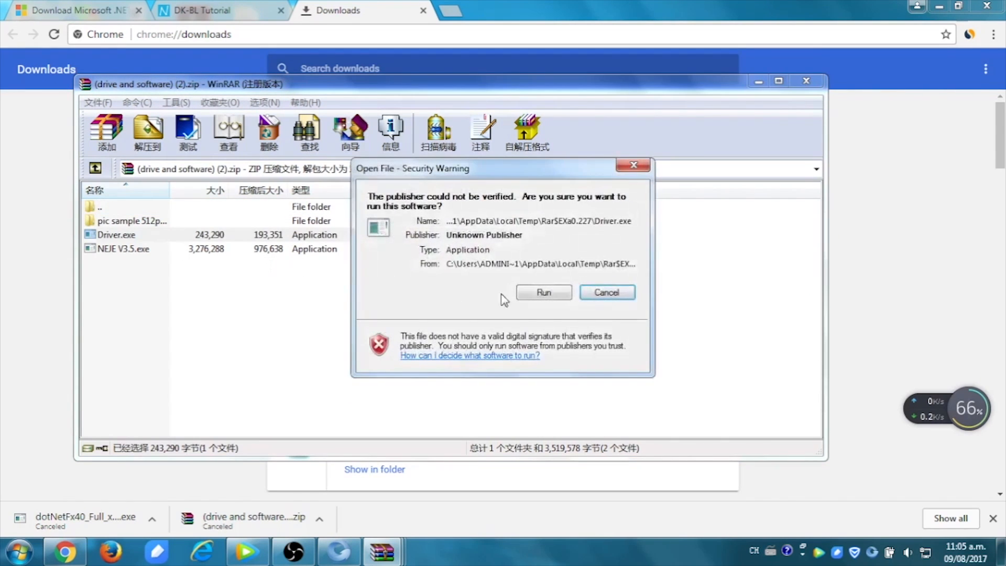
left_click(543, 292)
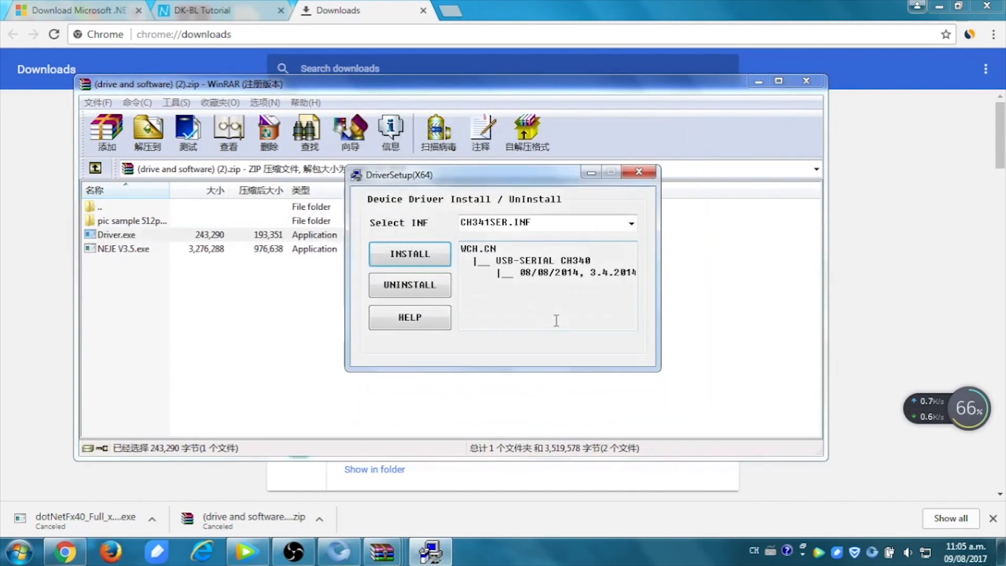
left_click(409, 254)
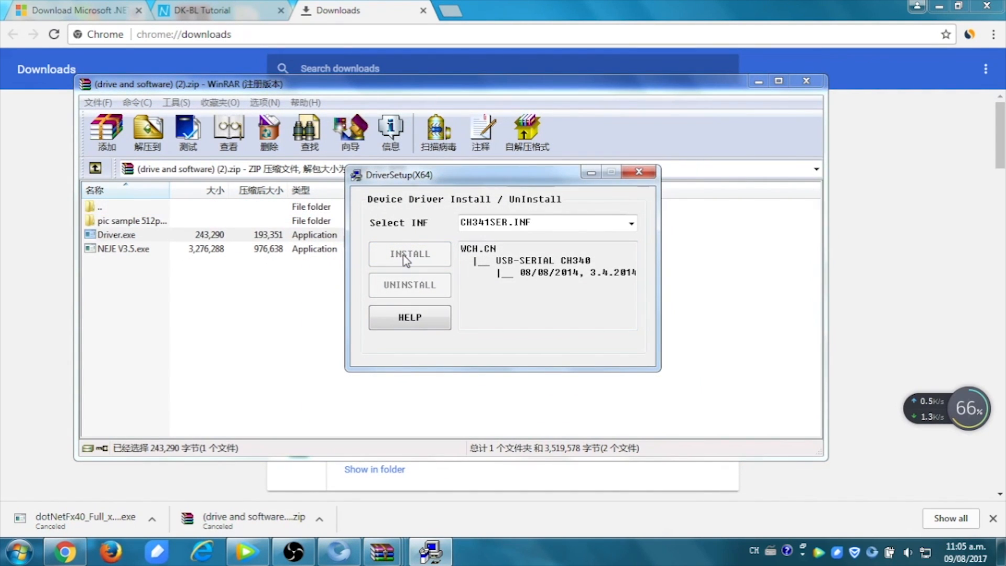
left_click(409, 254)
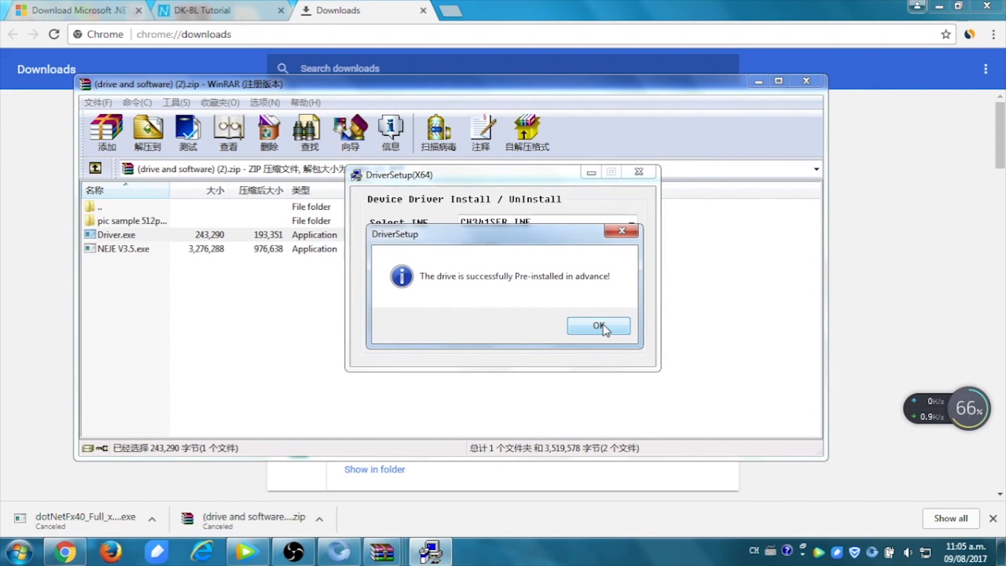
left_click(599, 326)
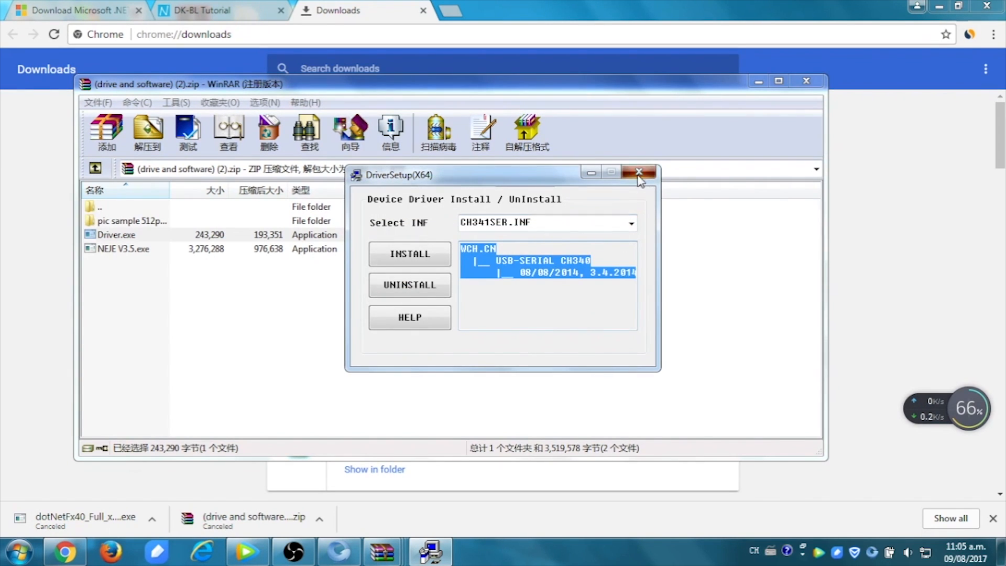
left_click(640, 171)
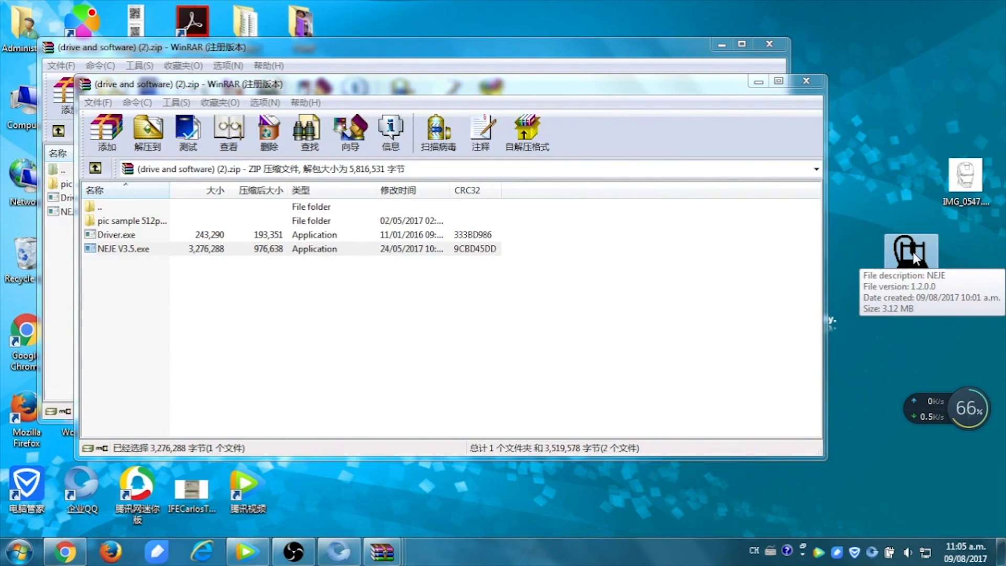
Step: Launch NEJE V3.5.exe from the desktop, allowing the unverified publisher to run
double_click(912, 250)
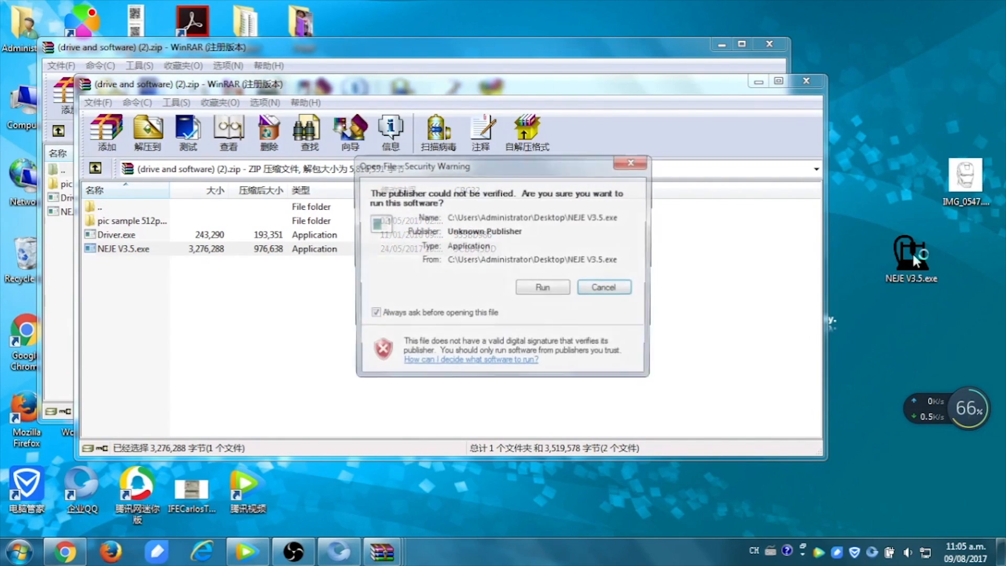
left_click(542, 287)
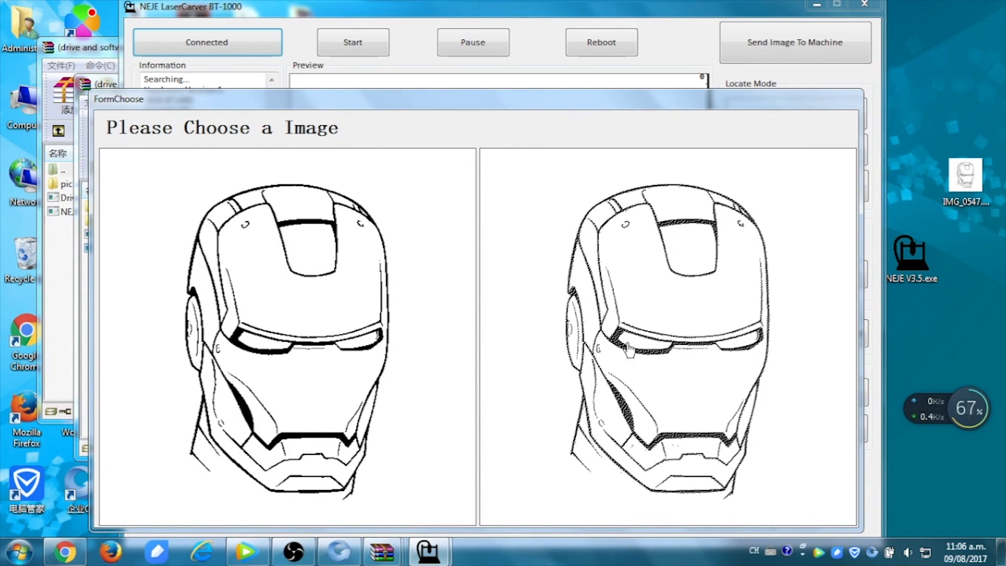
mouse_move(255, 377)
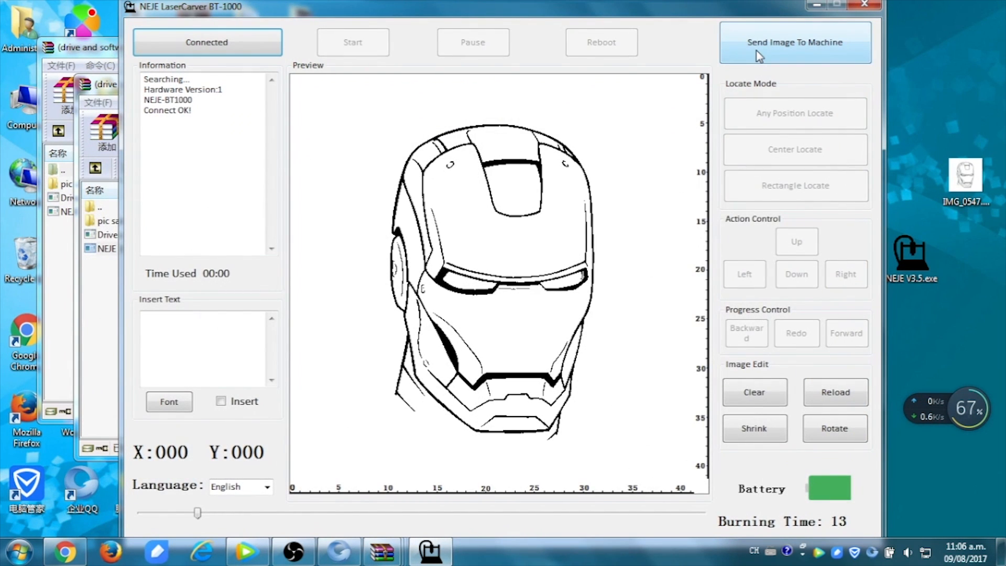
Step: Send the Iron Man image, jog the head down, up, right, left, and reboot
left_click(795, 42)
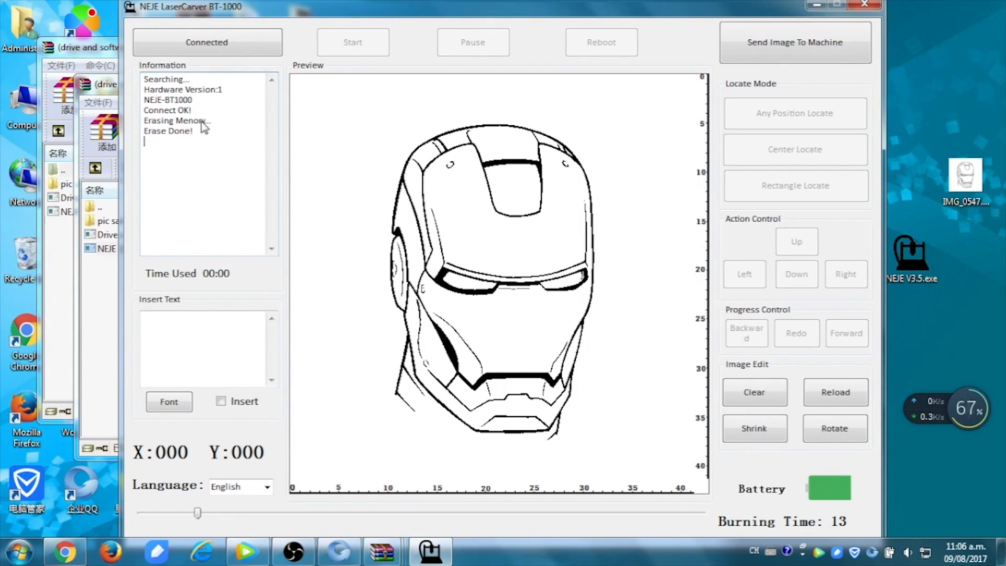
left_click(794, 42)
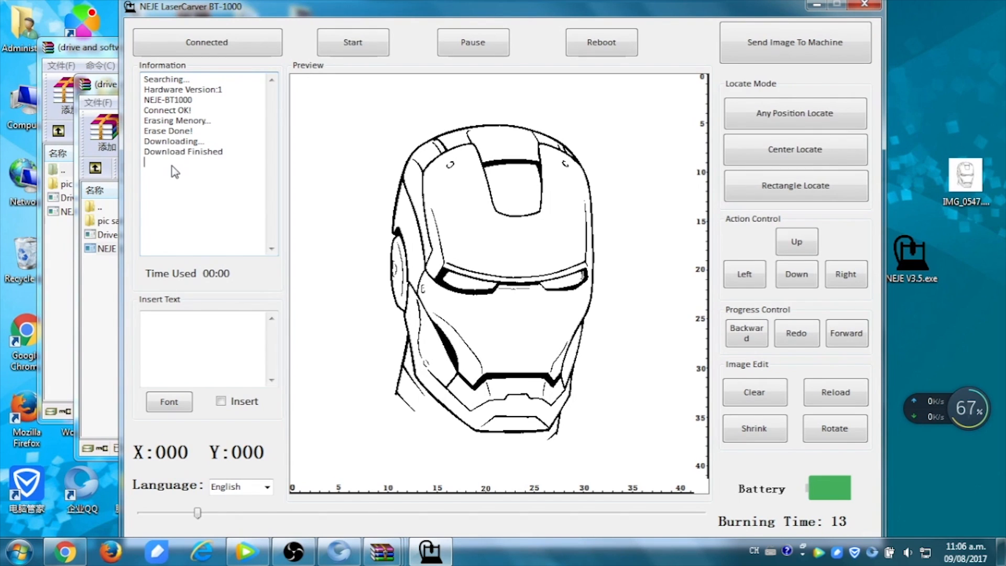
mouse_move(180, 166)
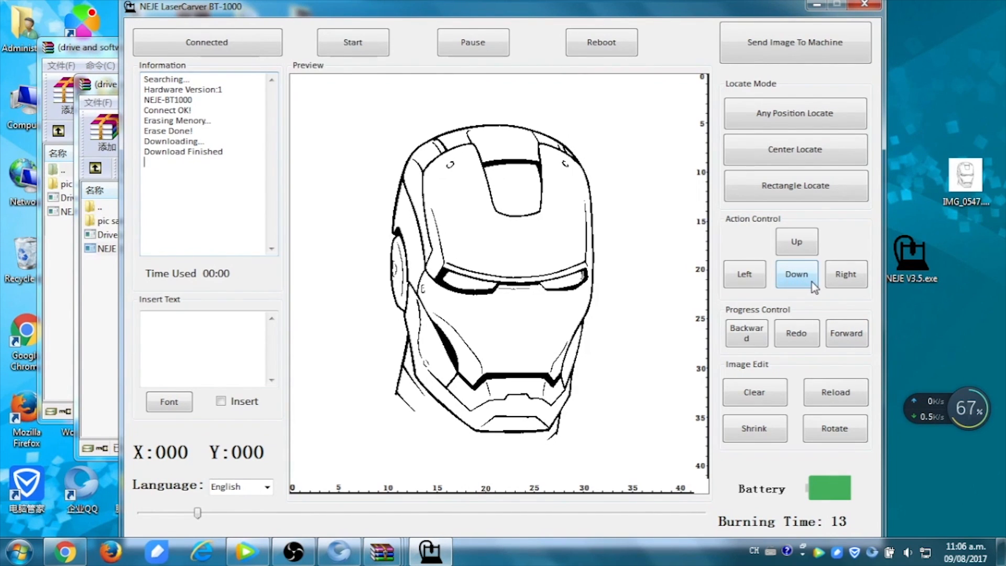
left_click(797, 241)
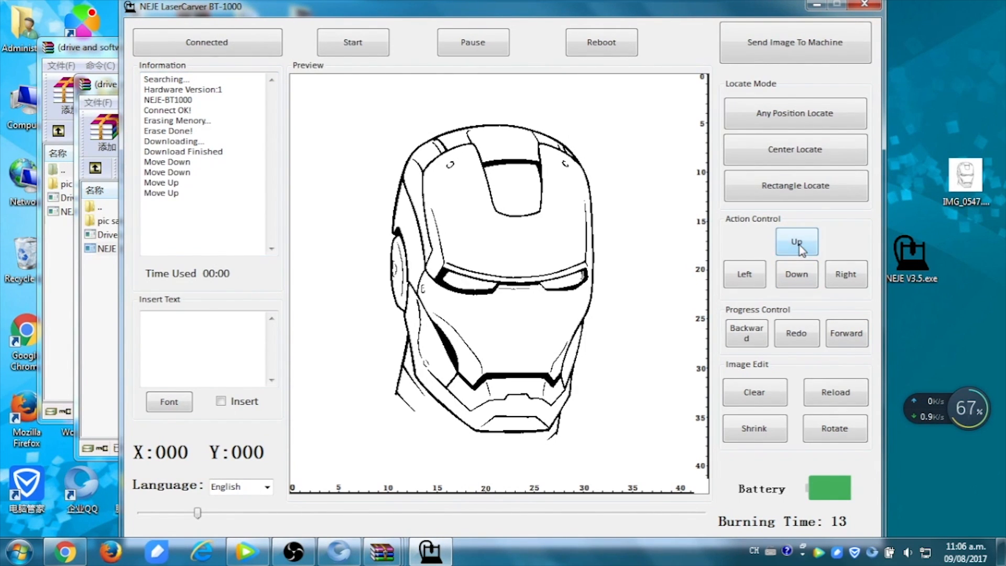
left_click(845, 274)
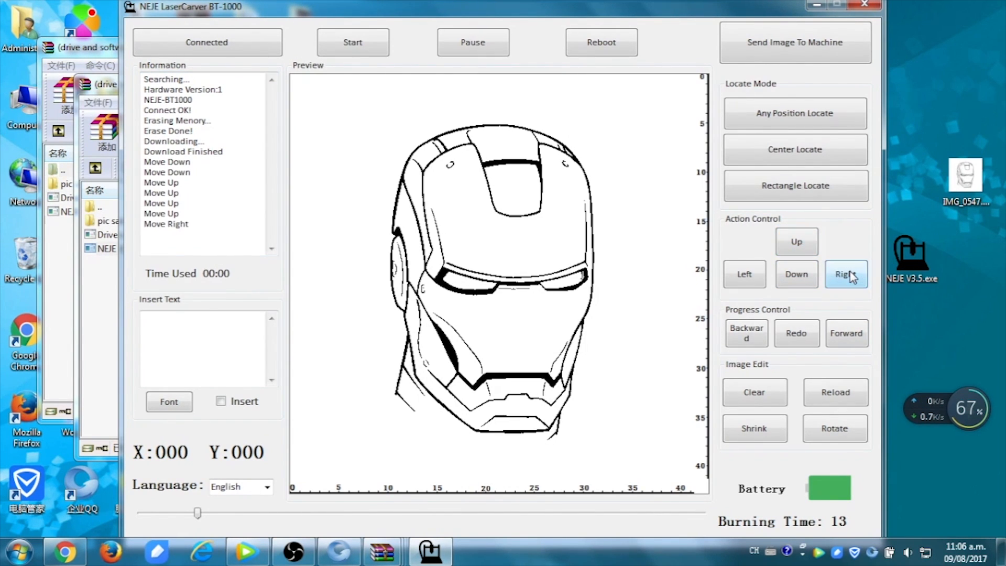
left_click(744, 274)
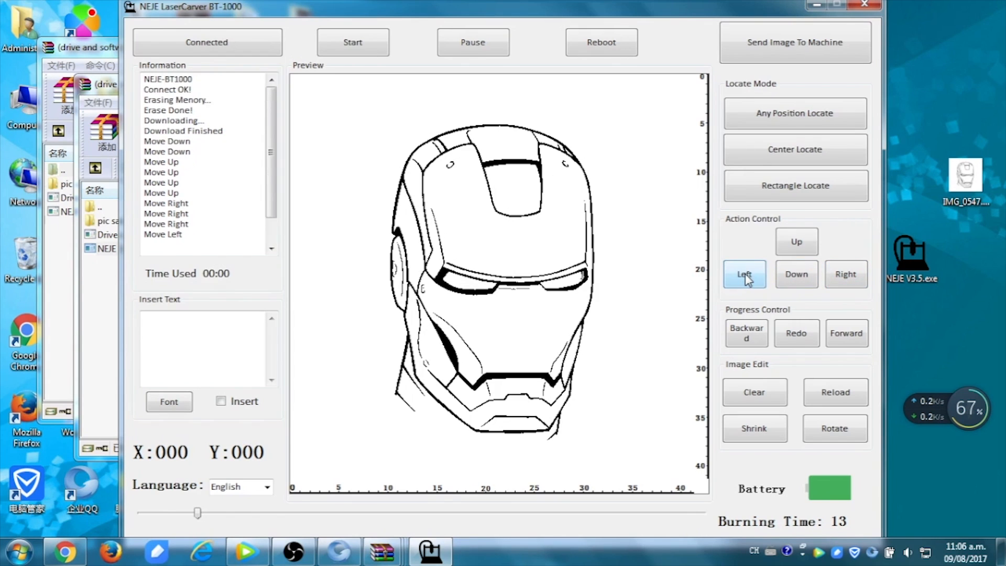
left_click(744, 275)
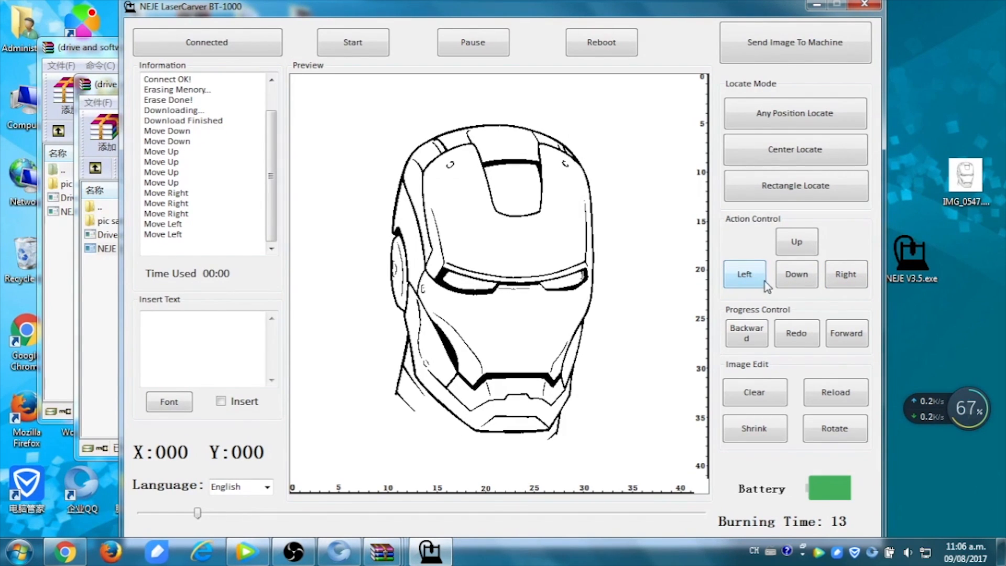
left_click(601, 42)
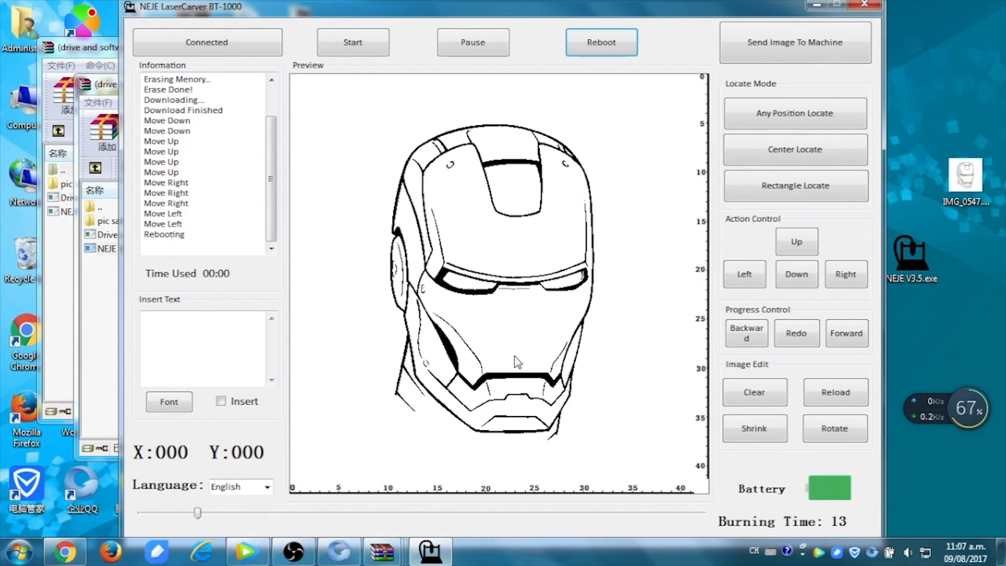
left_click(353, 42)
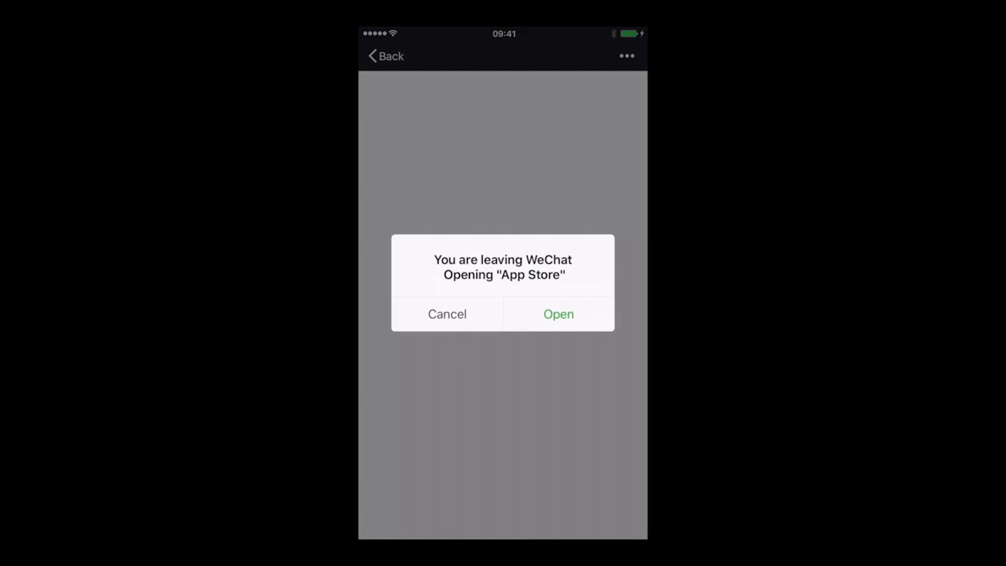
Step: Leave WeChat for the App Store and open the installed NEJE Printer app
left_click(557, 314)
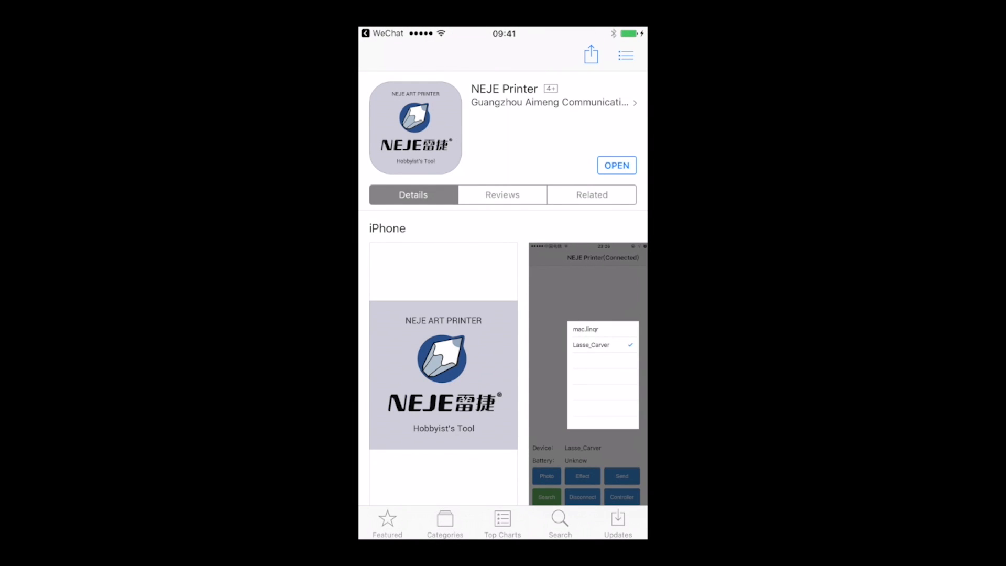
left_click(616, 165)
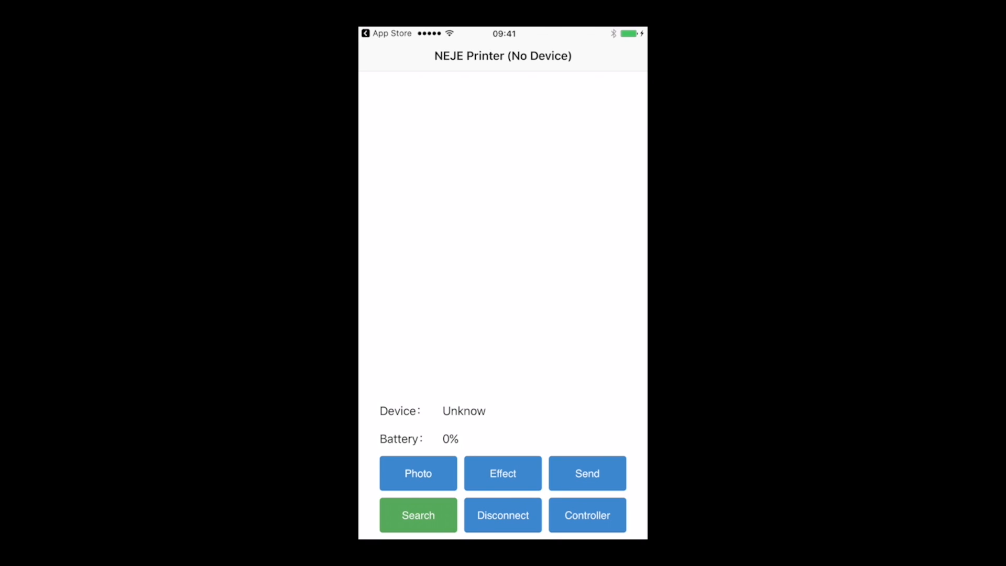
Step: Search for and connect to Laser_Carver, then bring up the Camera/Album photo choice
left_click(418, 515)
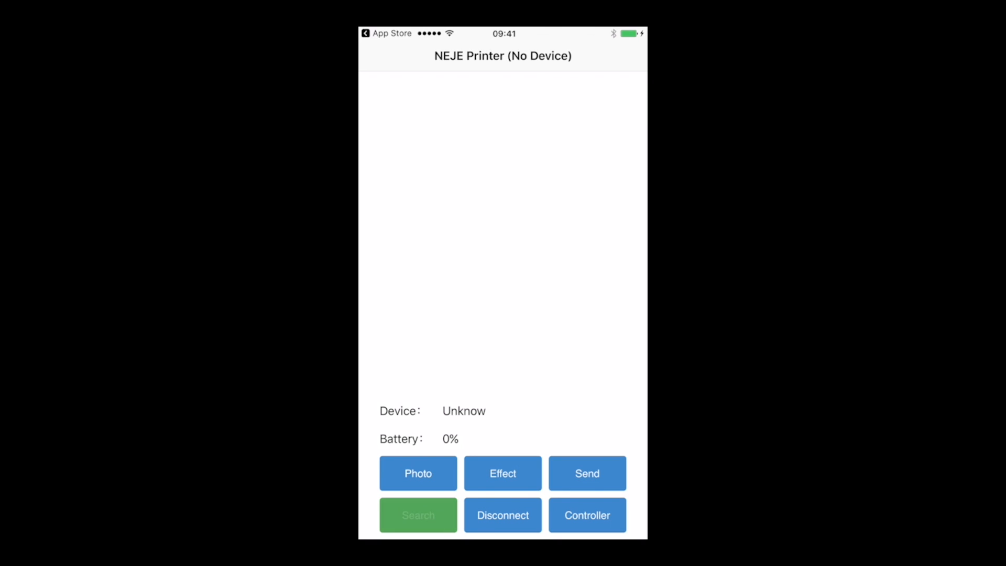
left_click(417, 515)
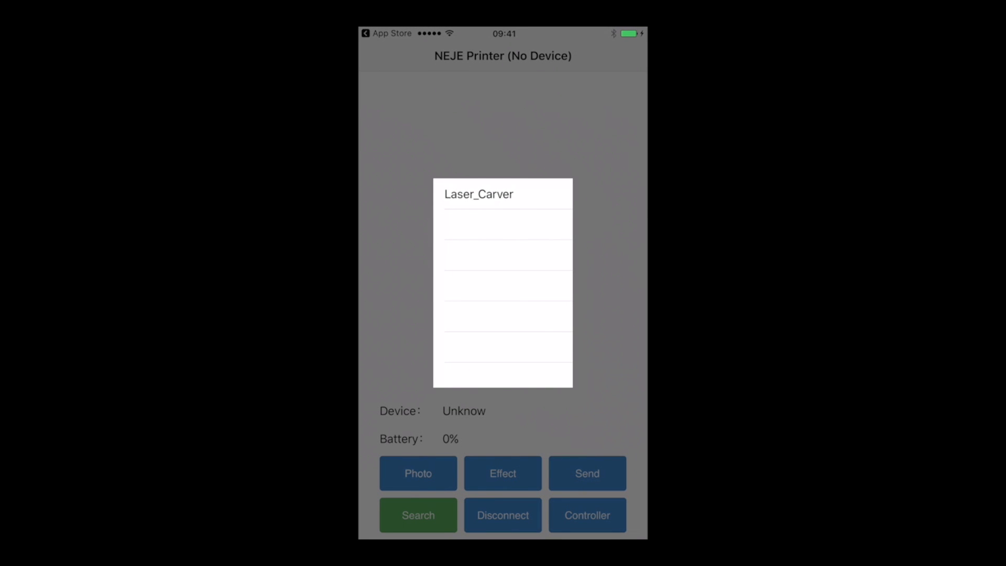
left_click(478, 194)
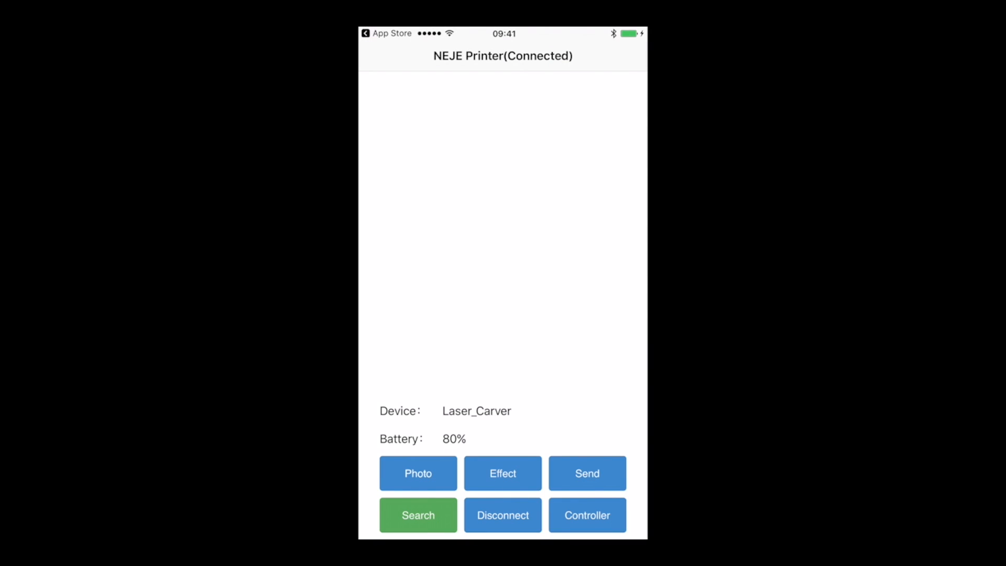
left_click(418, 473)
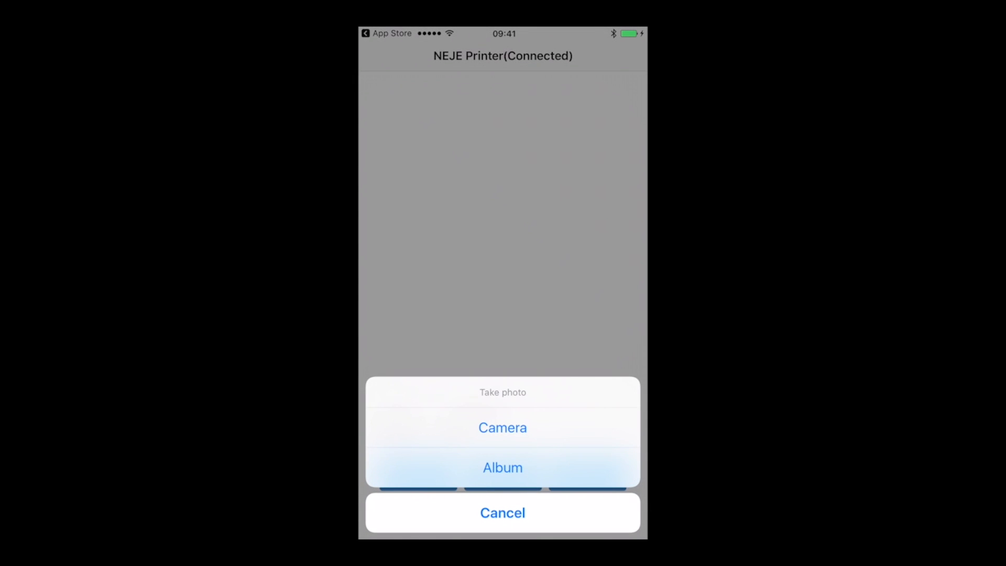
Step: Try picking an album photo, then search and reconnect to Laser_Carver at 80% battery
left_click(502, 467)
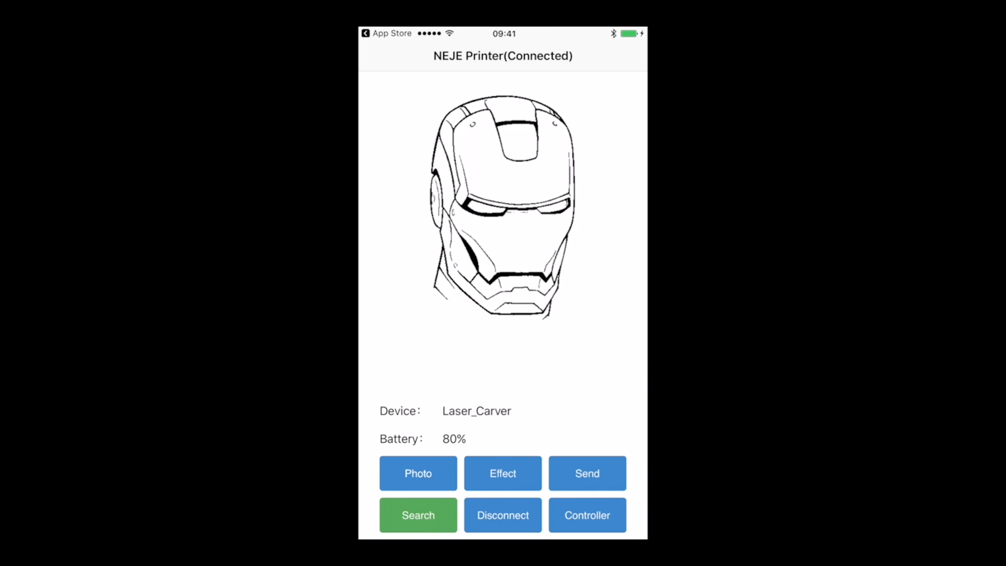
left_click(586, 472)
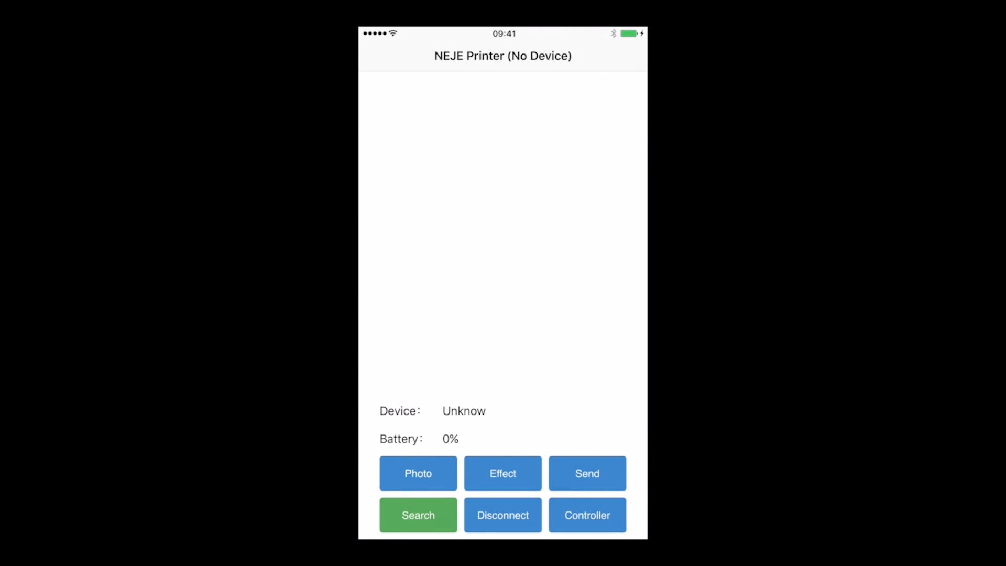
left_click(417, 514)
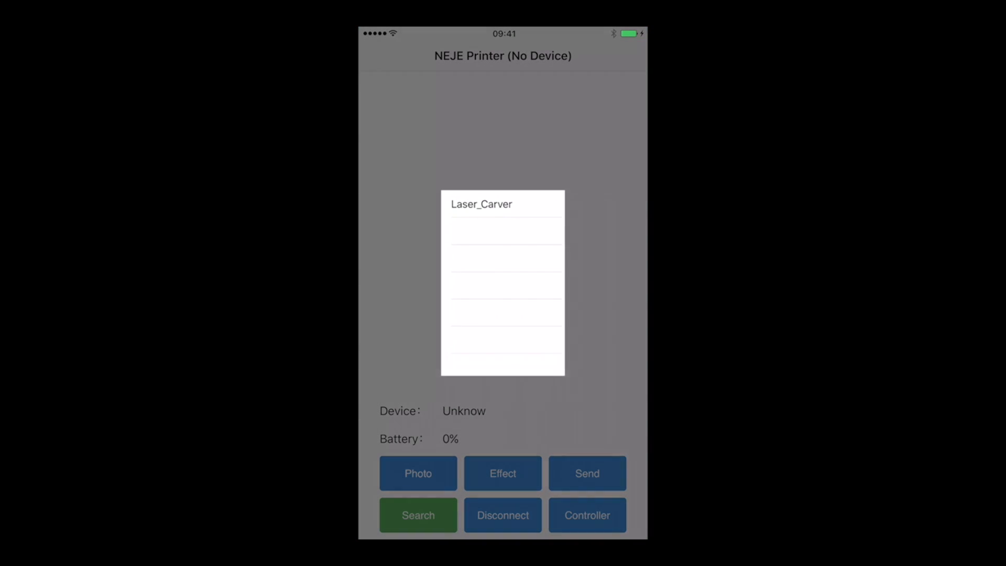
left_click(481, 204)
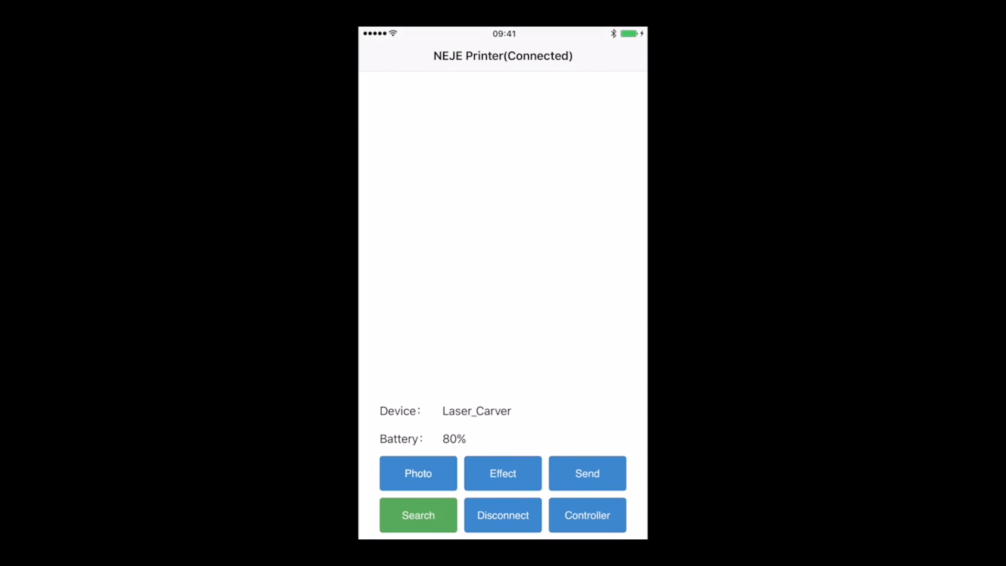
Step: Open the Controller and jog the laser head right, down and up
left_click(586, 515)
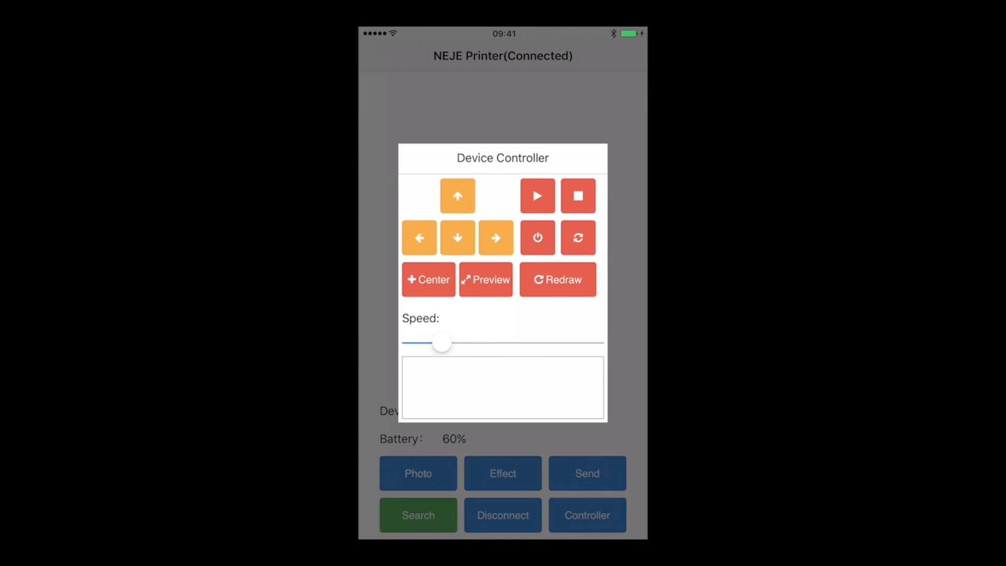
left_click(495, 238)
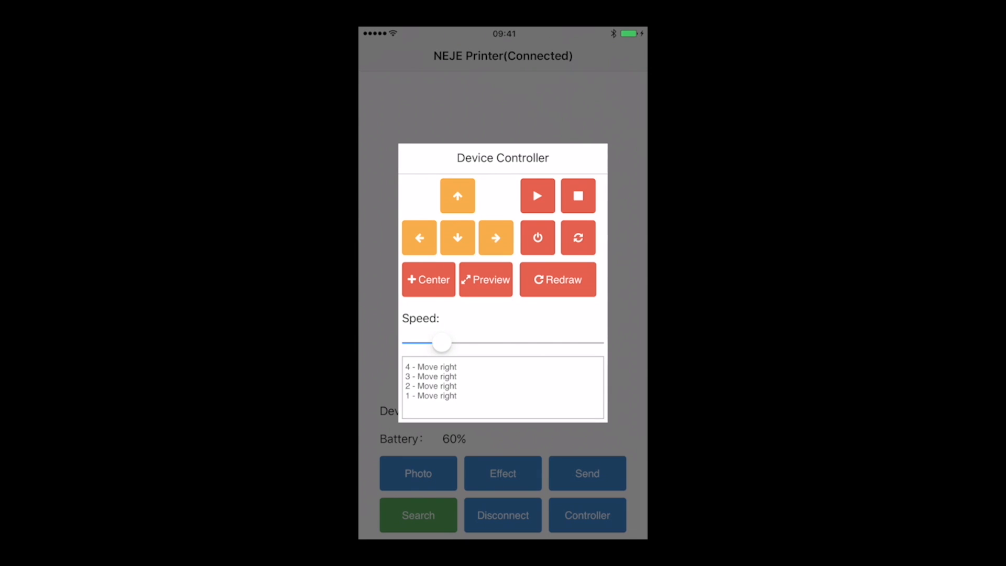
left_click(457, 237)
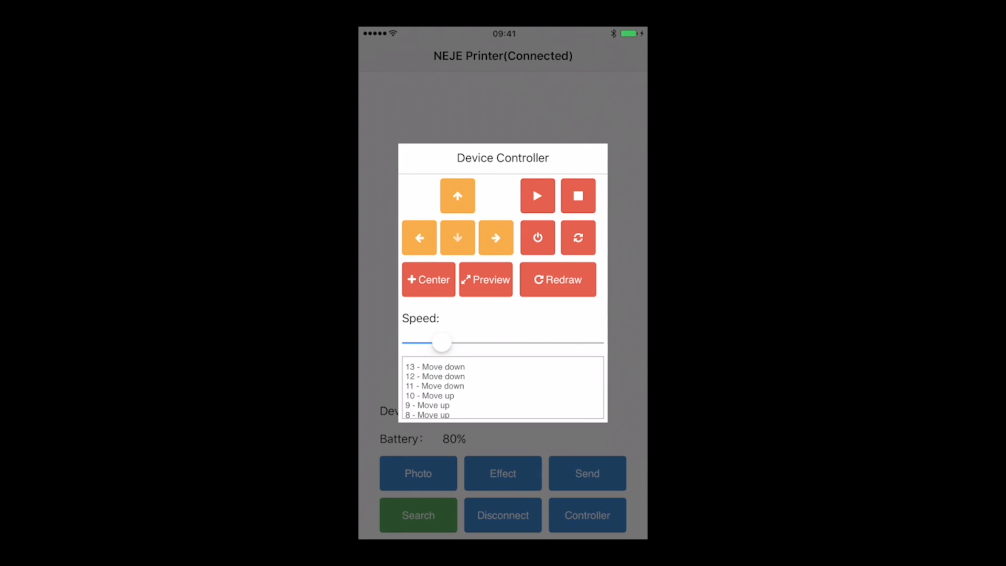
left_click(457, 238)
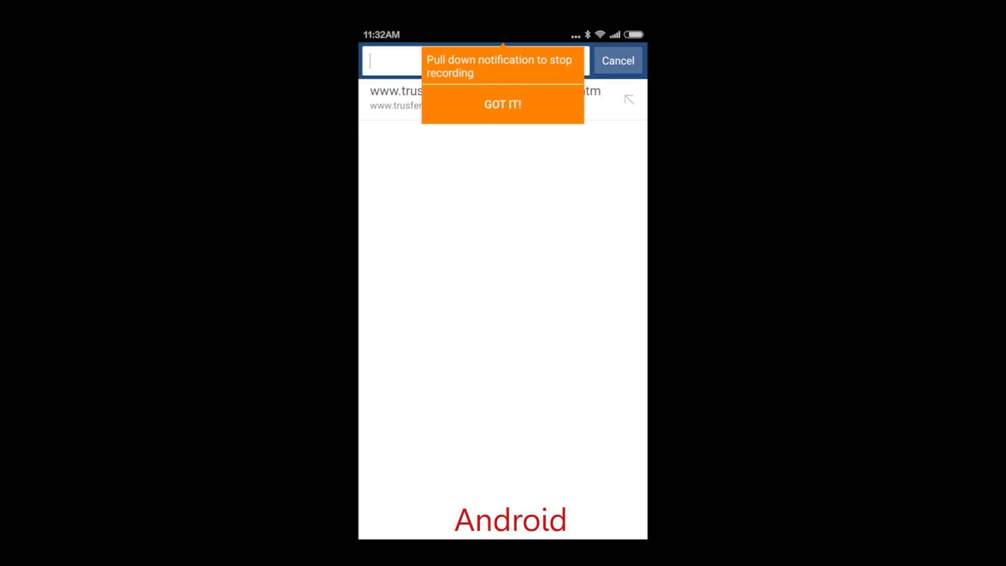
Step: Download NEJE_Bluetooth_LaserCarver.apk from the NEJE site despite the 'already exists' warning
left_click(502, 104)
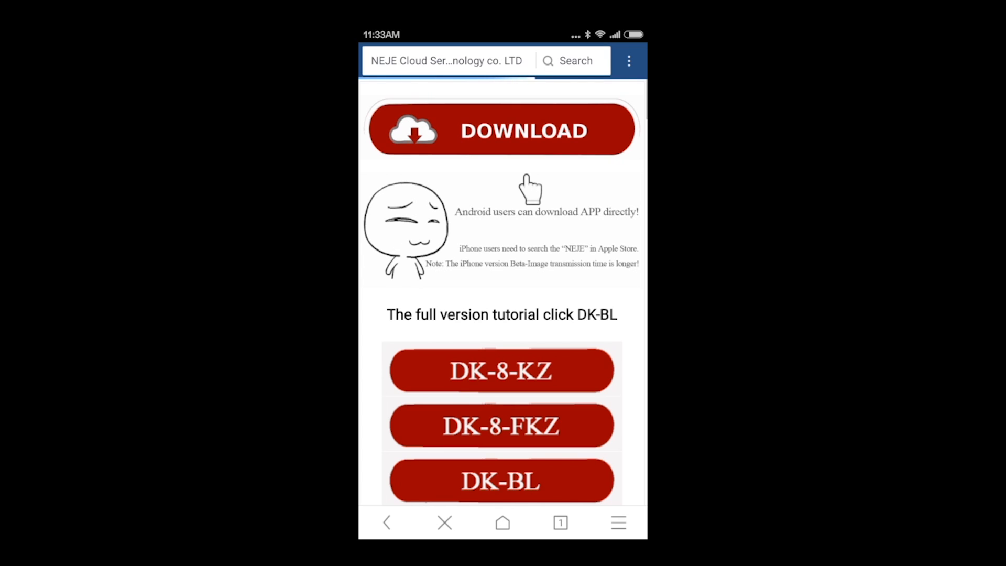
left_click(503, 130)
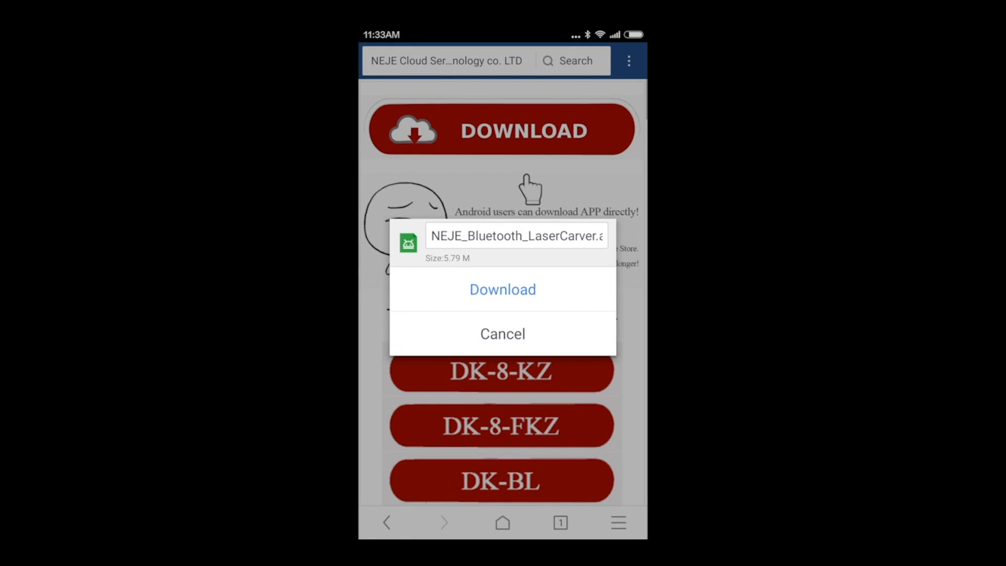
left_click(503, 288)
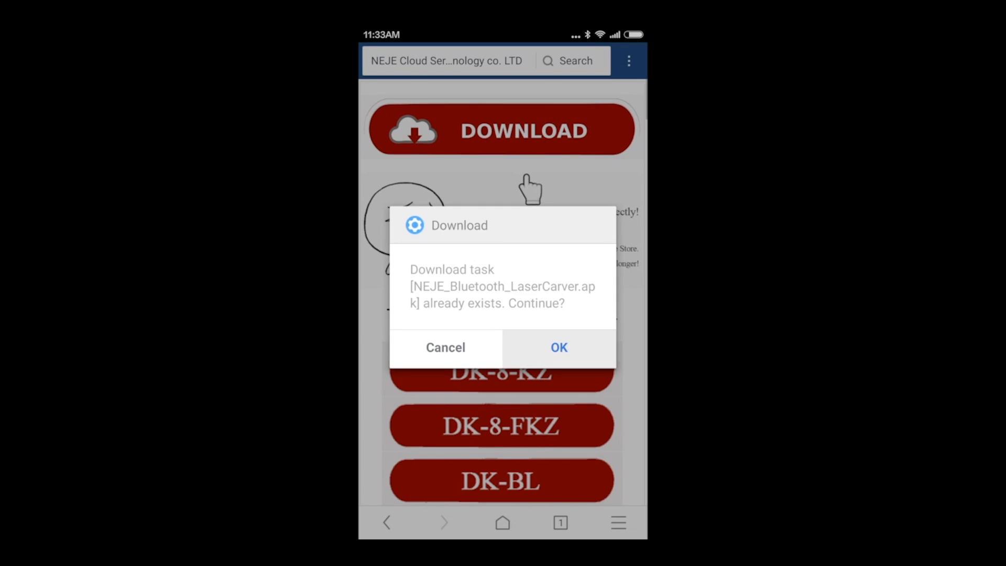
left_click(558, 347)
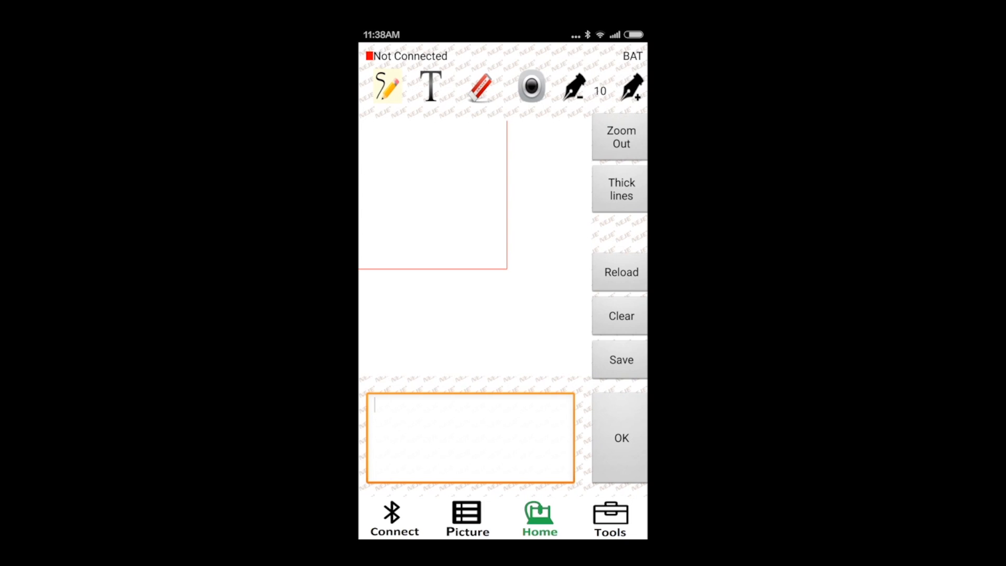
Step: Run a Bluetooth search with Disconnect & Search and connect to Laser_Carver
left_click(394, 520)
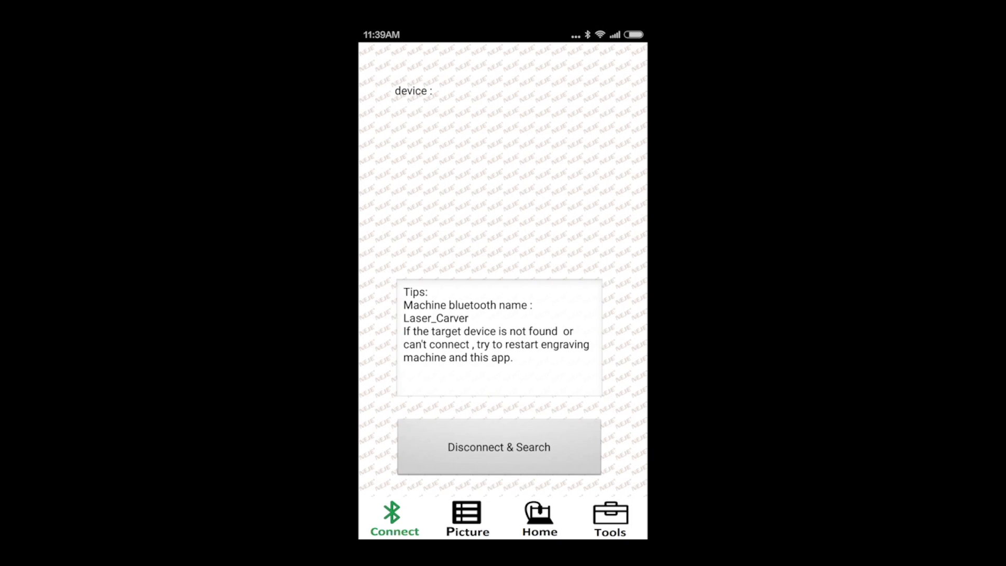
left_click(498, 446)
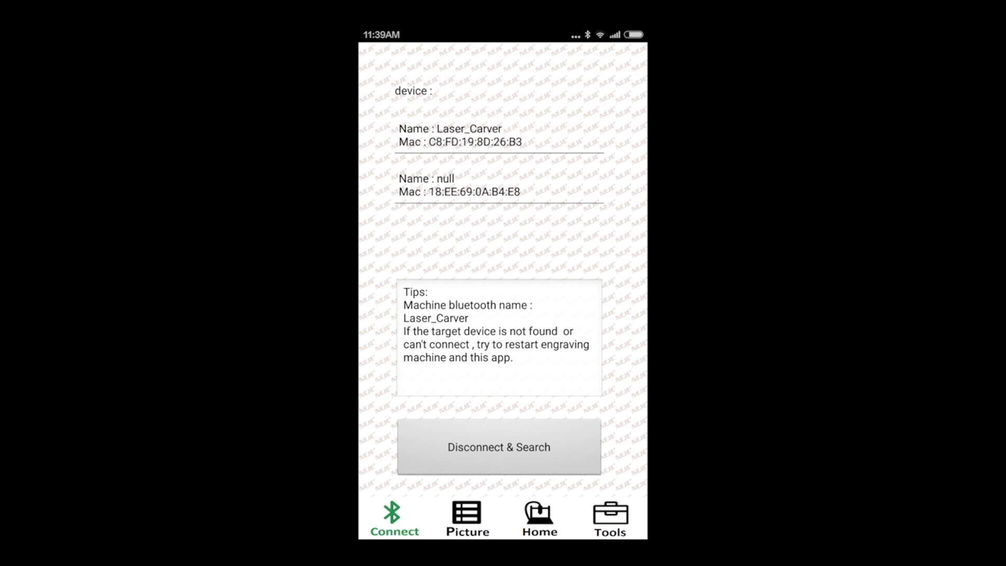
left_click(466, 518)
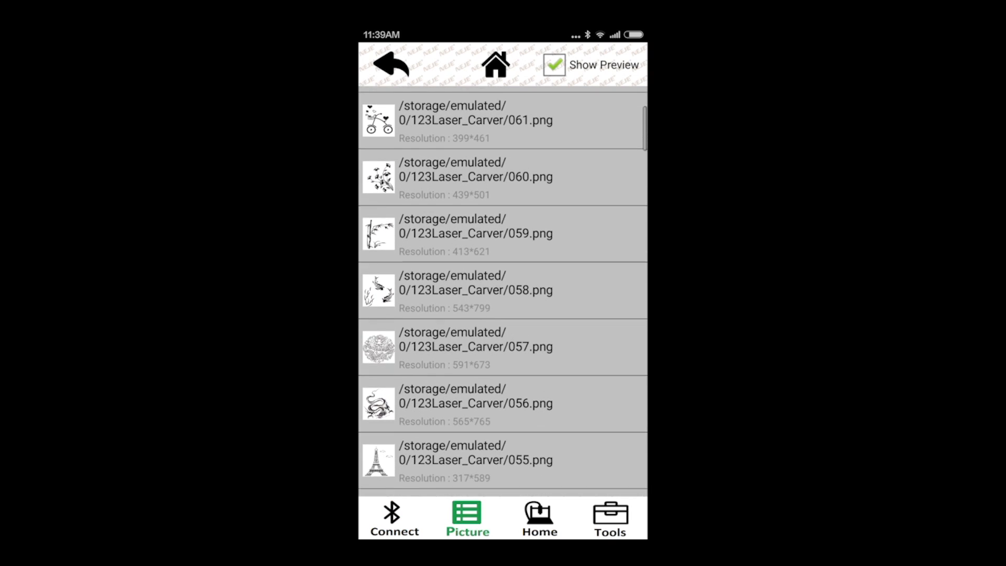
Step: Pick 059.png from the Picture list, draw a small stroke beside the bamboo, then save and accept
scroll("down", 3)
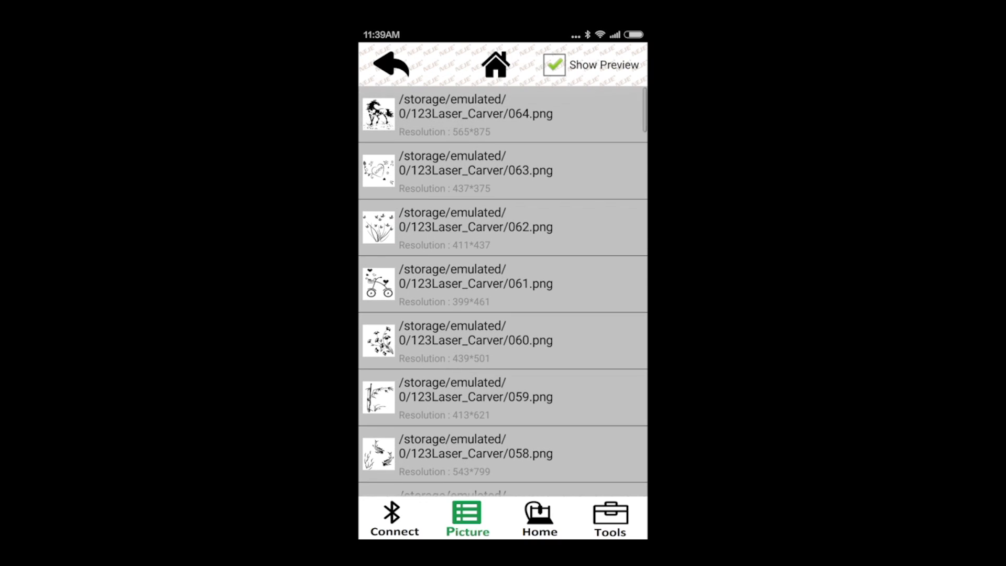
scroll("down", 3)
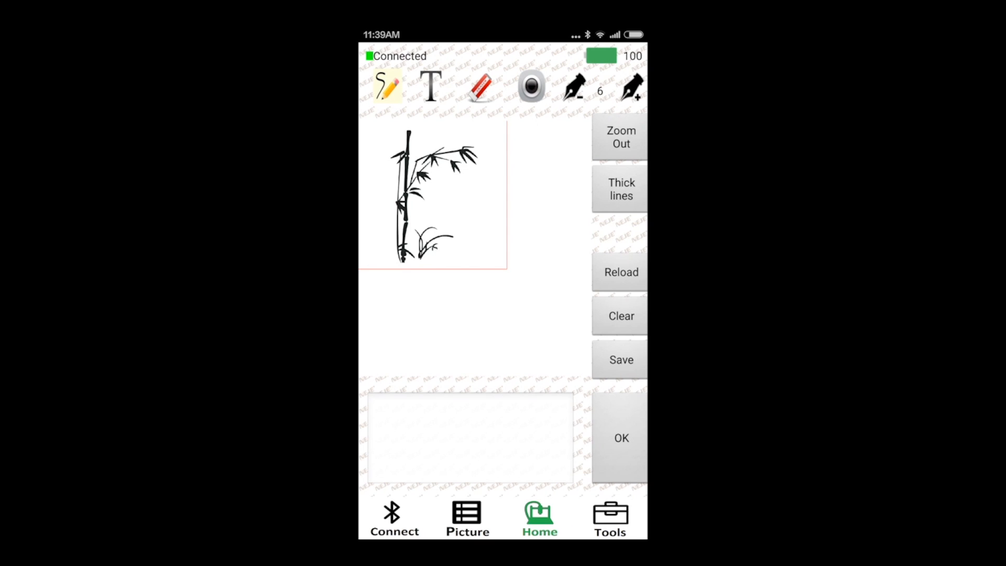
left_click_drag(481, 208, 480, 256)
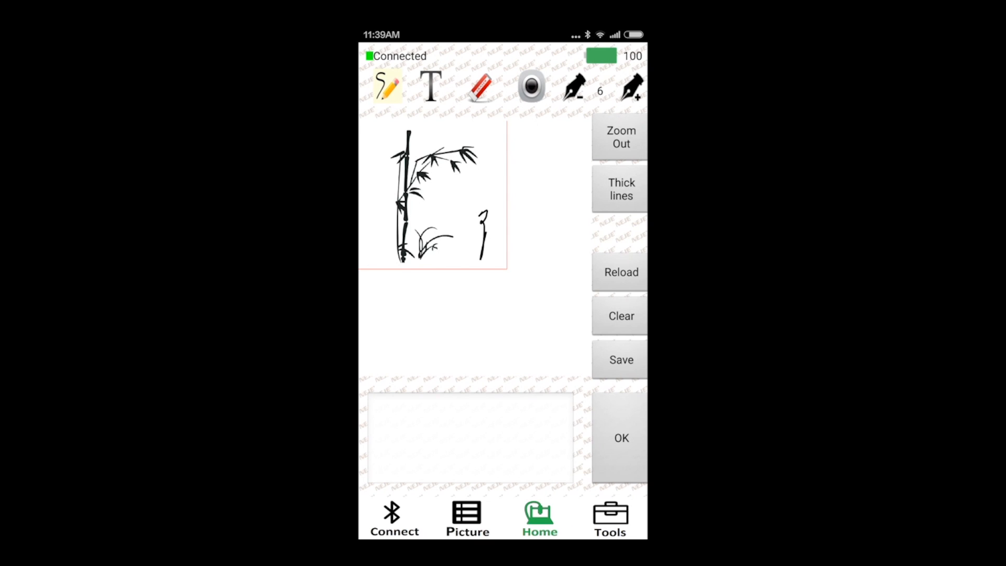
left_click(620, 359)
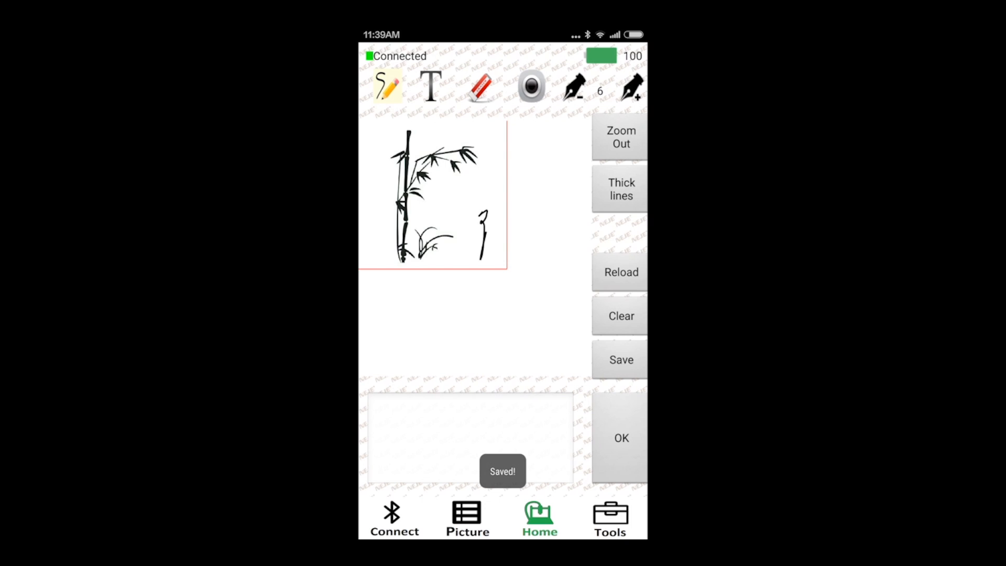
left_click(620, 437)
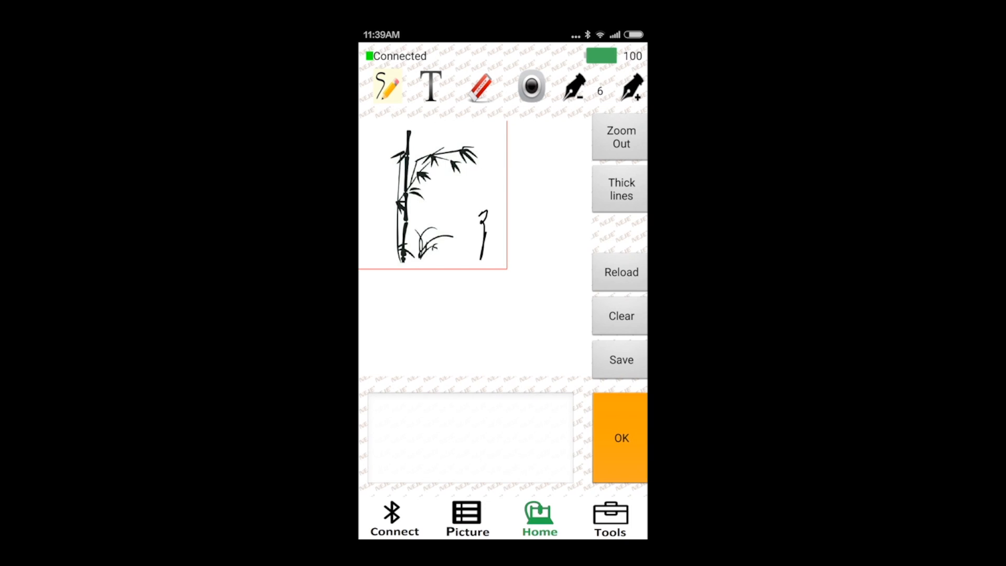
left_click(620, 438)
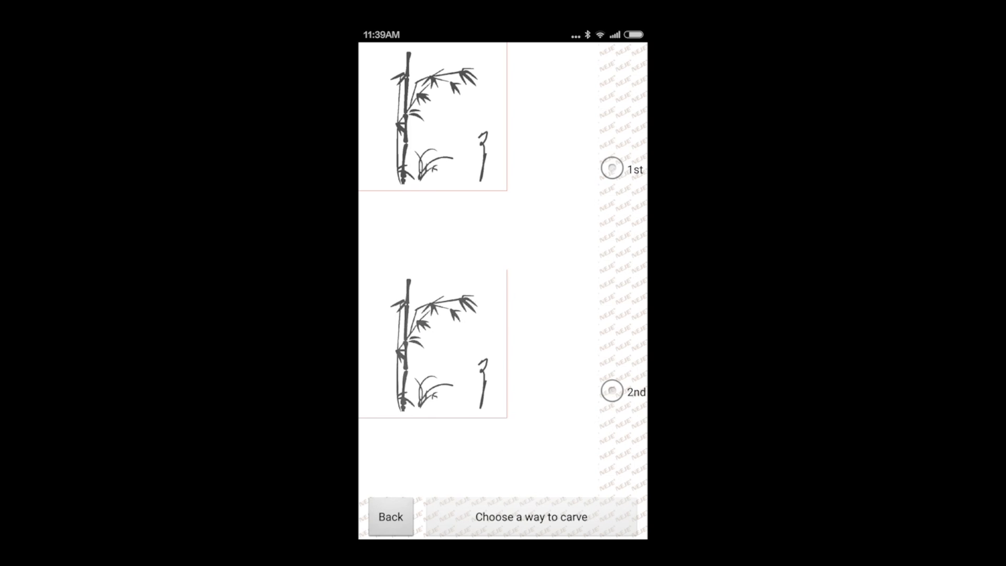
Step: Send the bamboo picture using the first carving way, then bring up the Tools controls
left_click(612, 168)
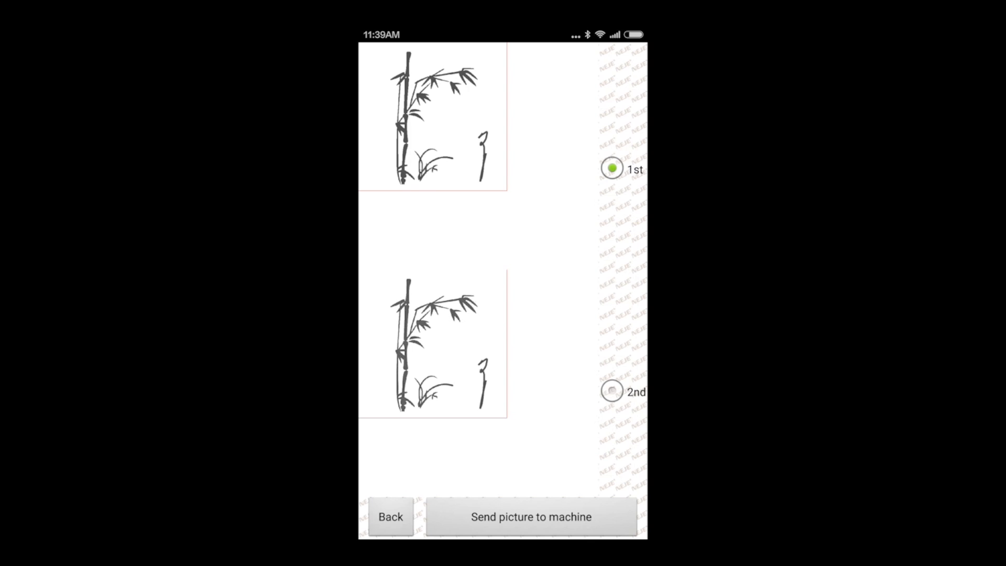
left_click(531, 516)
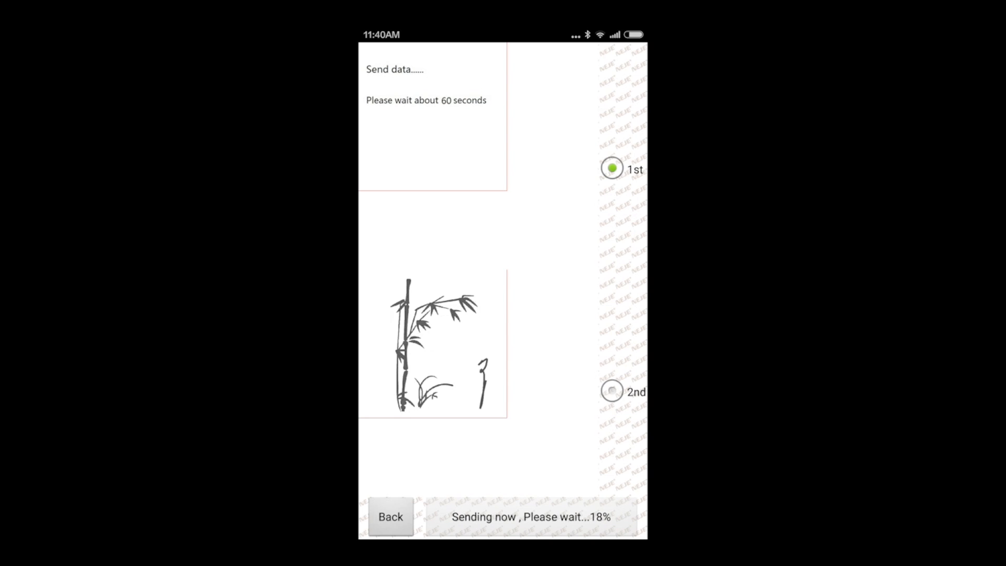
left_click(610, 518)
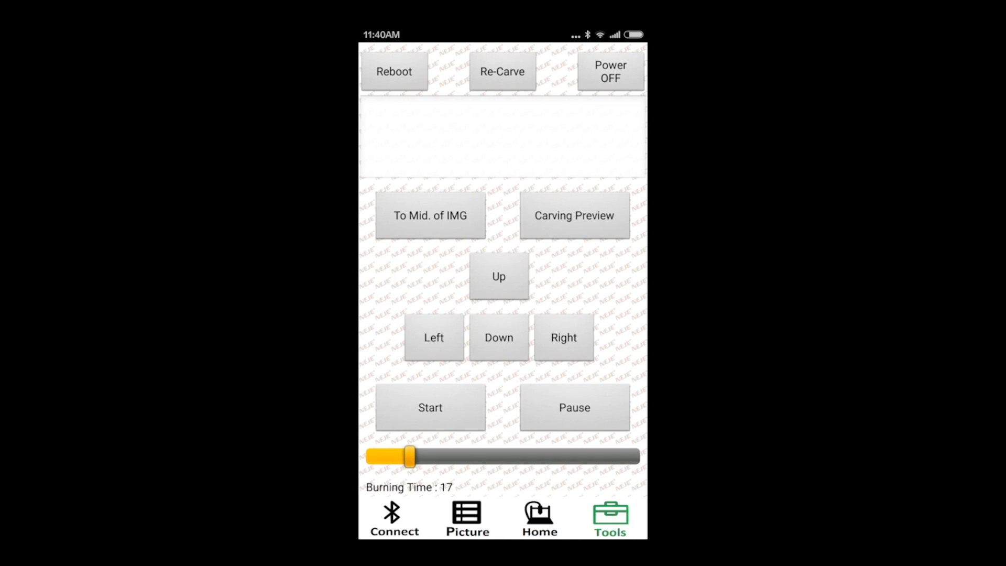
Step: Adjust the Burning Time slider to 26
left_click_drag(408, 456, 385, 456)
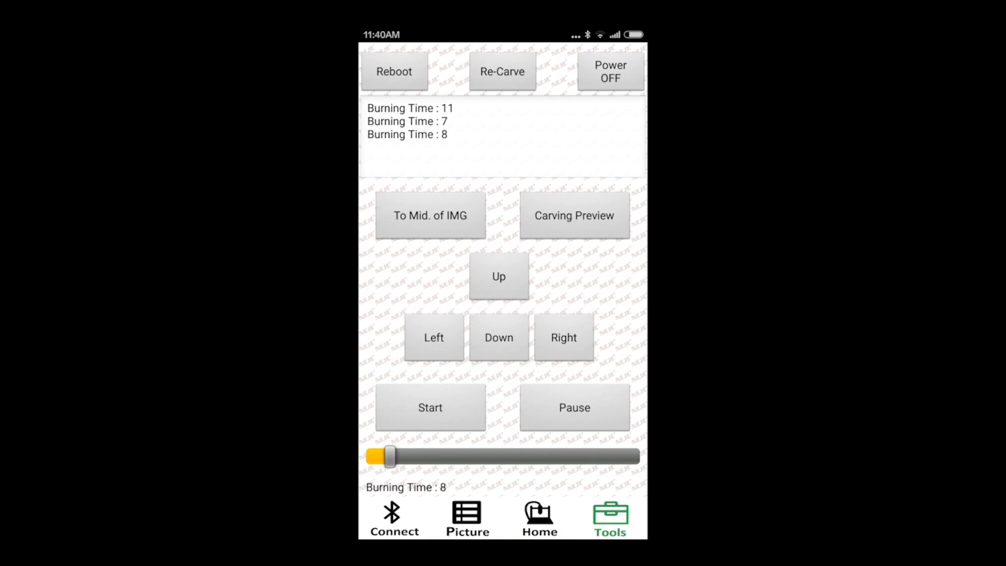
left_click_drag(385, 457, 528, 457)
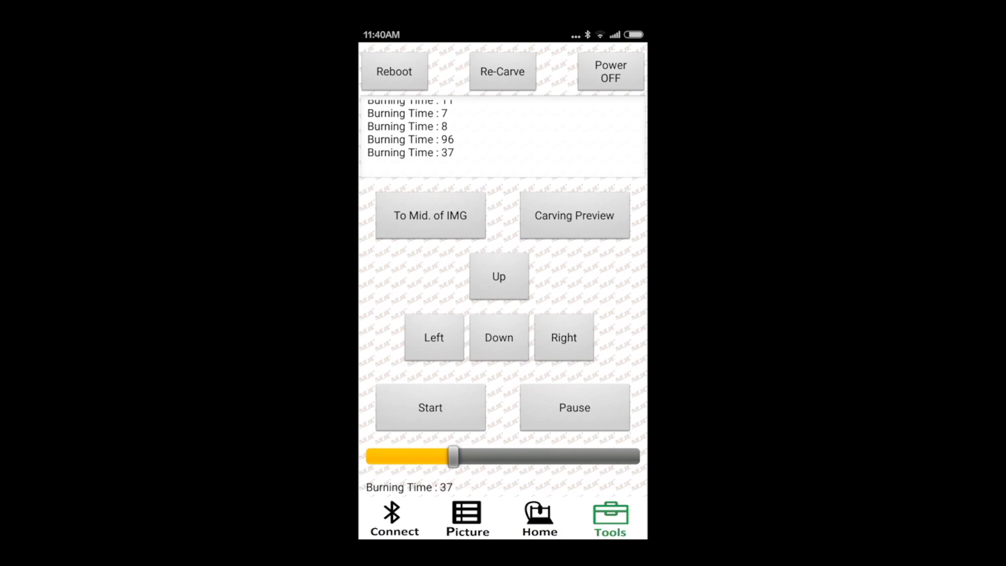
left_click_drag(455, 457, 426, 457)
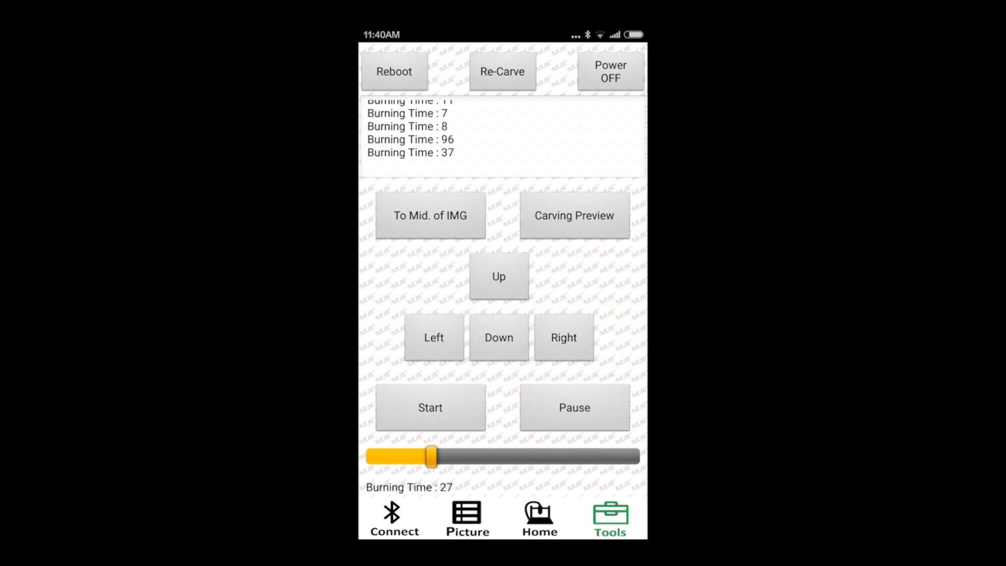
Step: Jog the laser head, start and pause carving, then power the engraver off
left_click(499, 276)
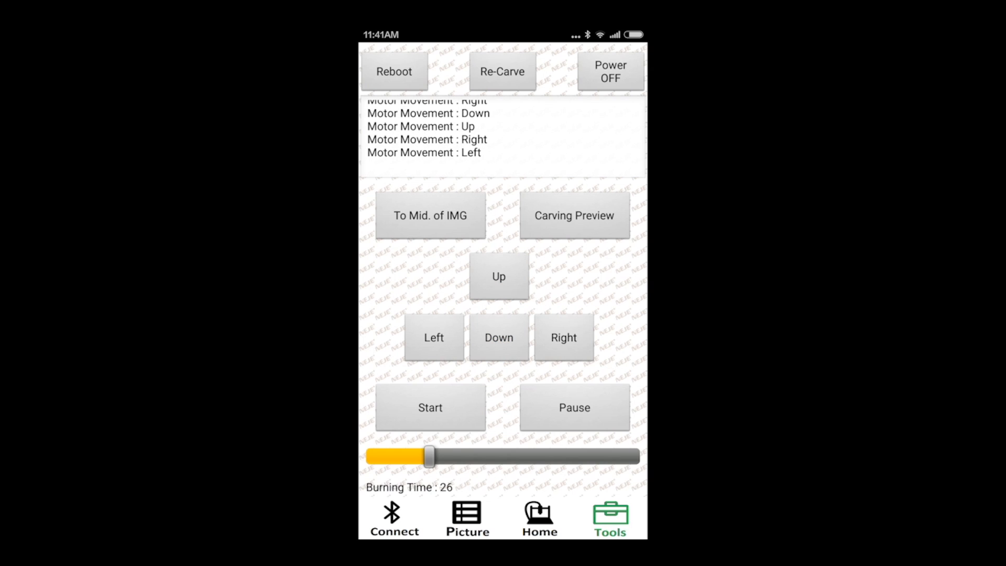
left_click(429, 407)
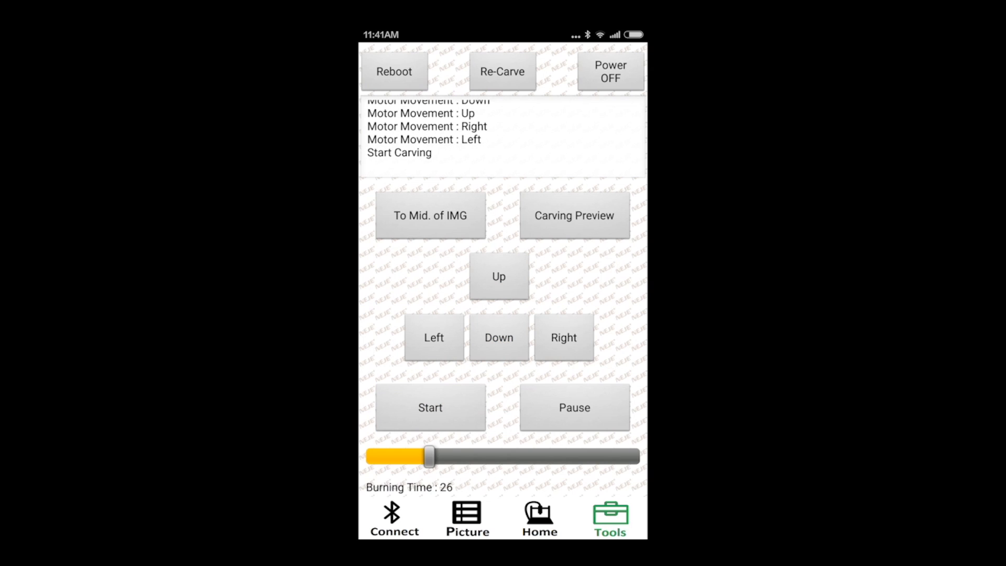
left_click(609, 71)
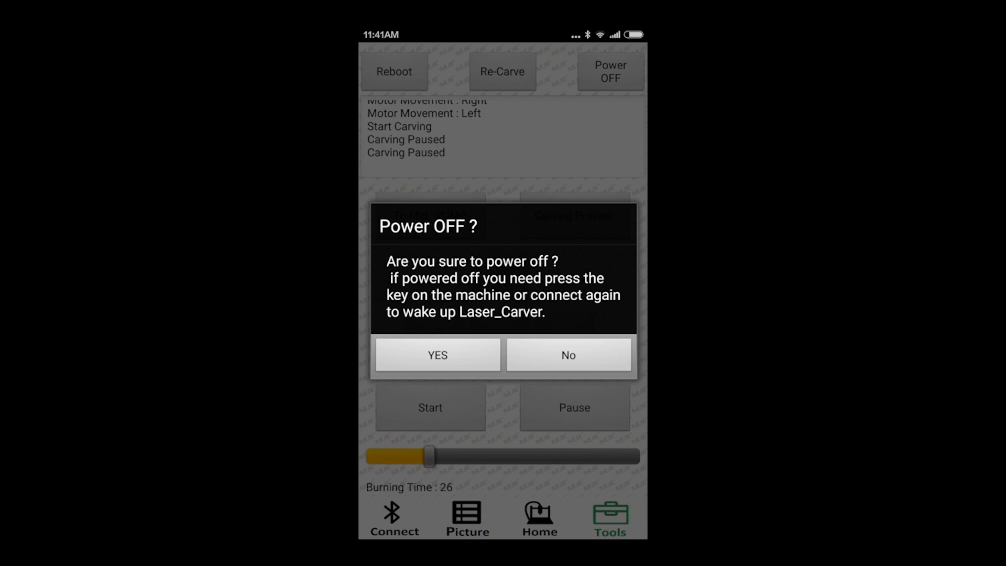
left_click(437, 355)
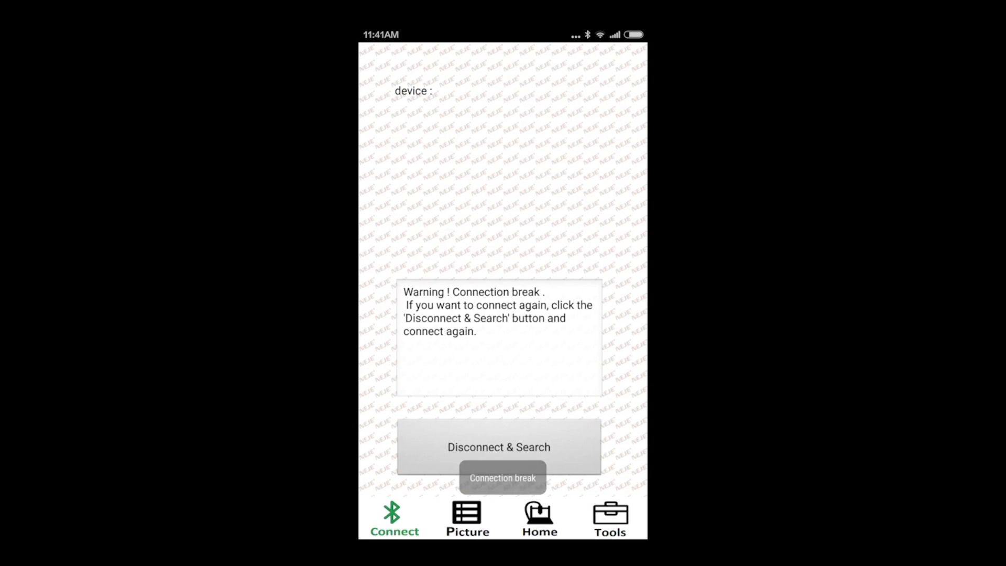